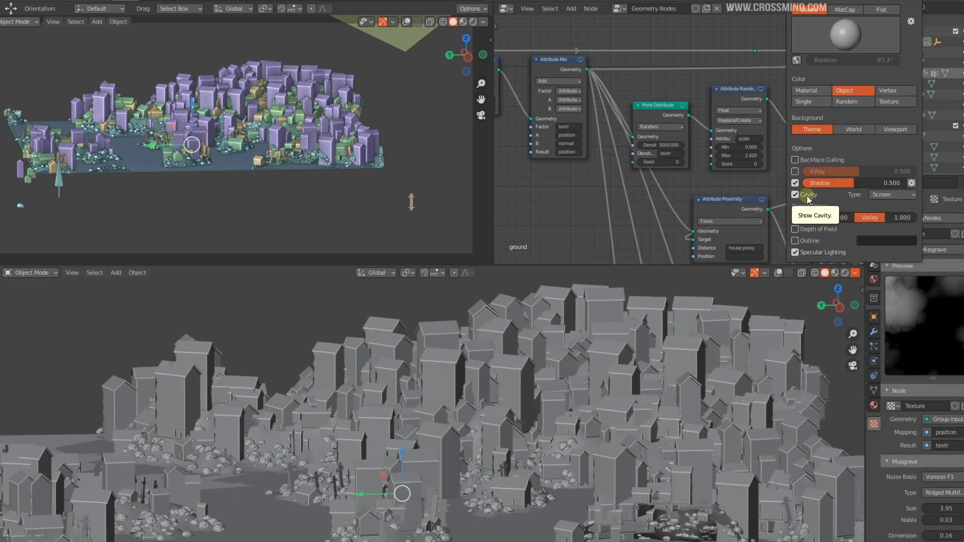
# - Lower the Attribute Randomize Max for house scale from 2.42 to 1.72
pyautogui.click(796, 194)
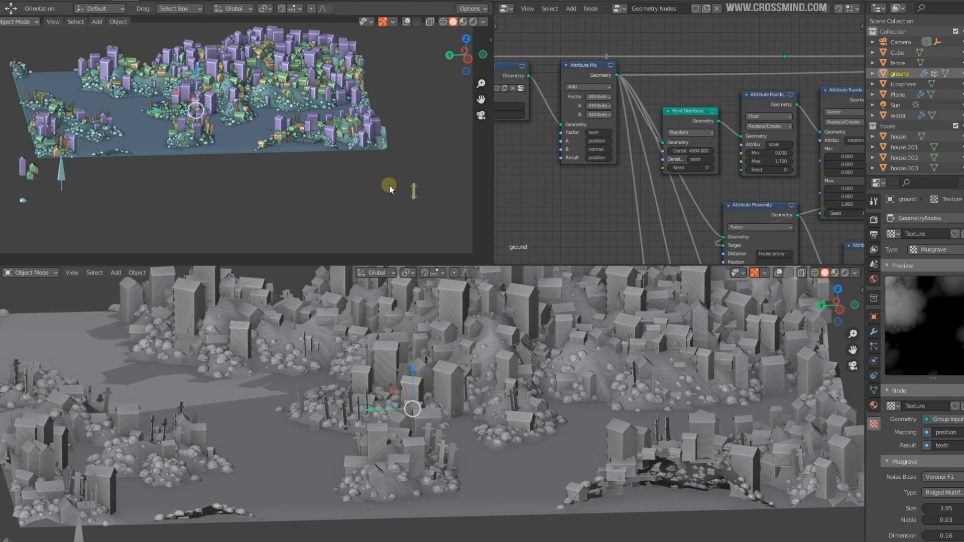
pyautogui.click(472, 22)
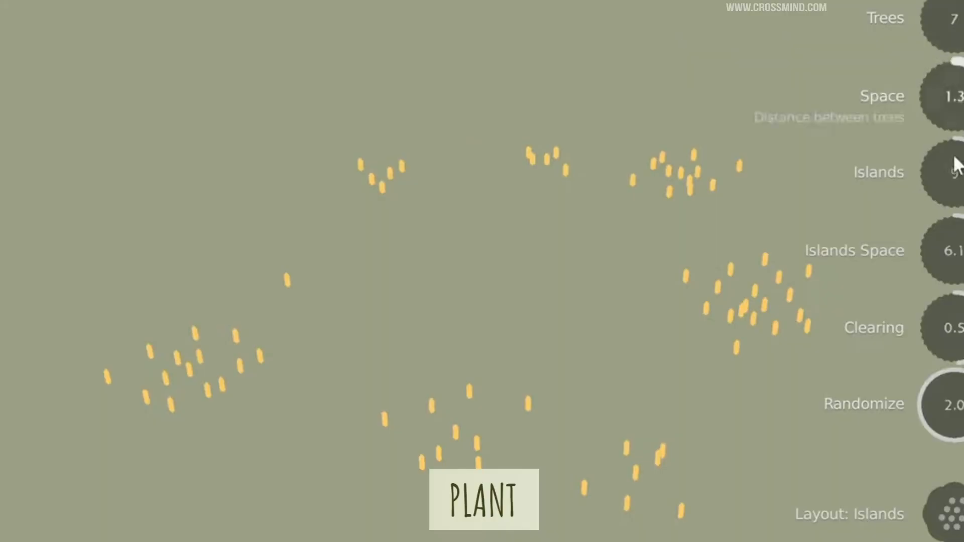
# - Plant the trees in Islands layout with the adjusted Trees, Space and Islands sliders
pyautogui.click(937, 514)
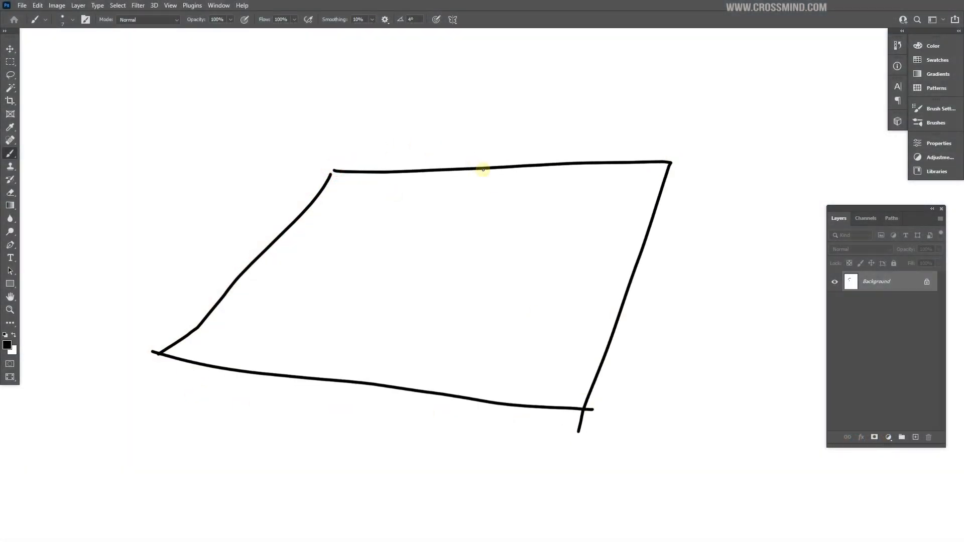
# - Sketch the ground plane outline and add detail strokes to the striped slope in black
pyautogui.moveTo(482, 167); pyautogui.dragTo(542, 163)
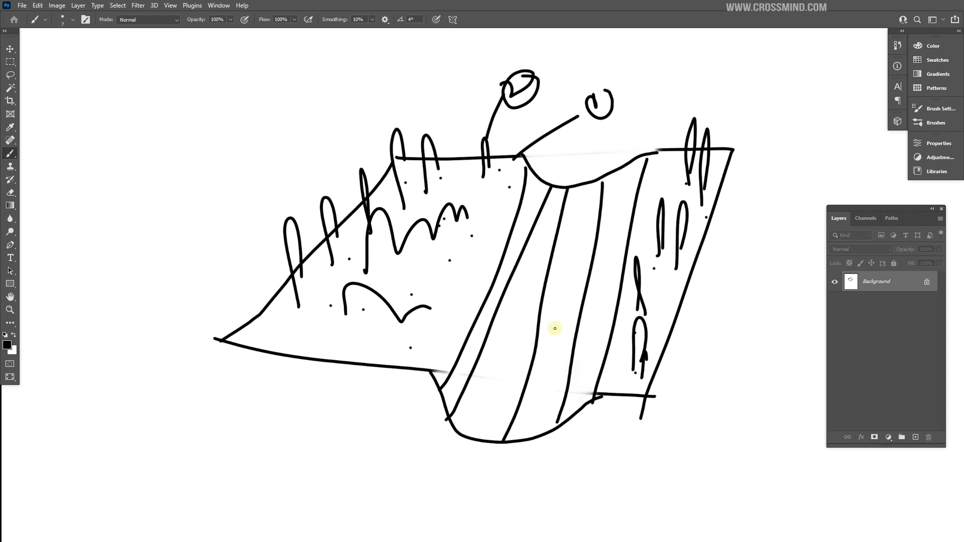
pyautogui.moveTo(522, 378); pyautogui.dragTo(364, 492)
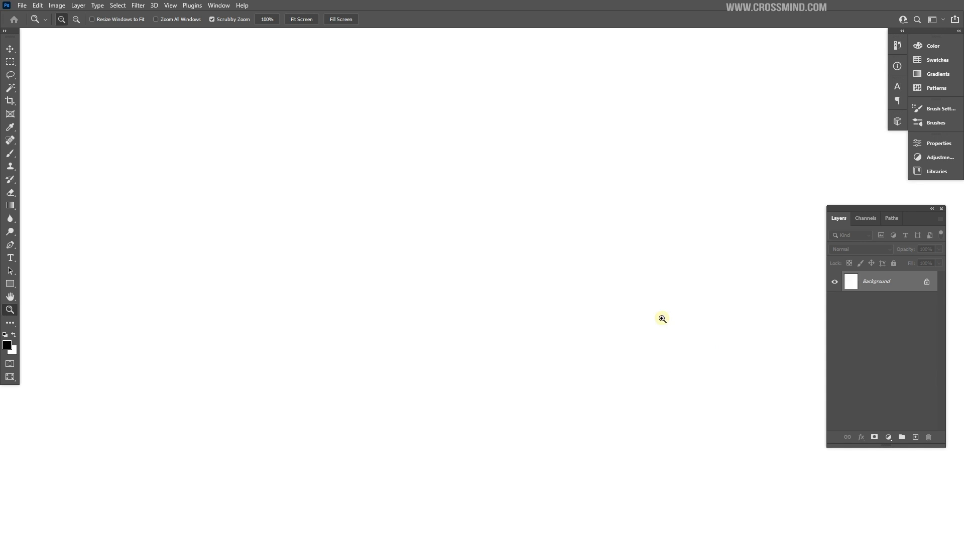
# - Clear the canvas and draw a quadrilateral plane with two wavy river banks and a downward arrow
pyautogui.click(8, 345)
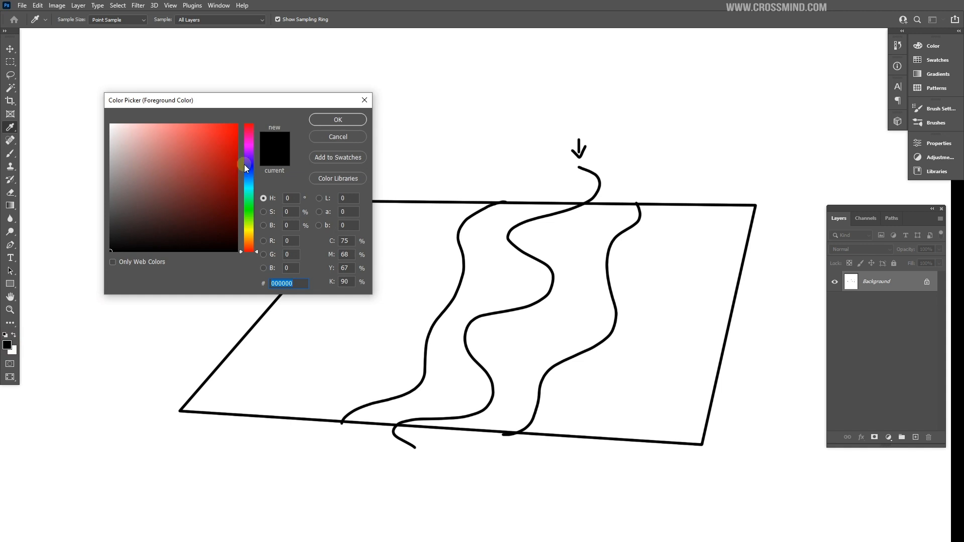
# - Pick blue at 32% opacity and paint the river channel between its wavy banks
pyautogui.click(337, 119)
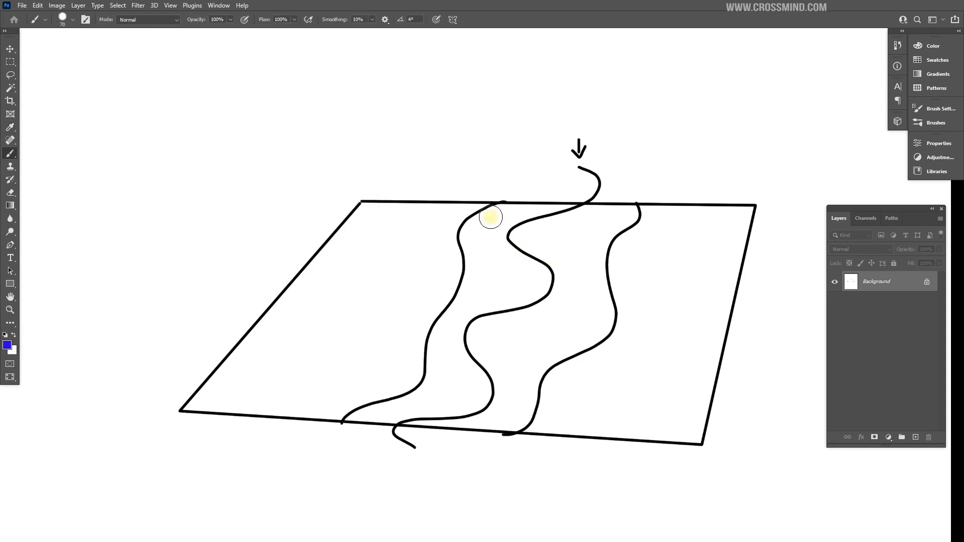
pyautogui.moveTo(490, 217); pyautogui.dragTo(590, 254)
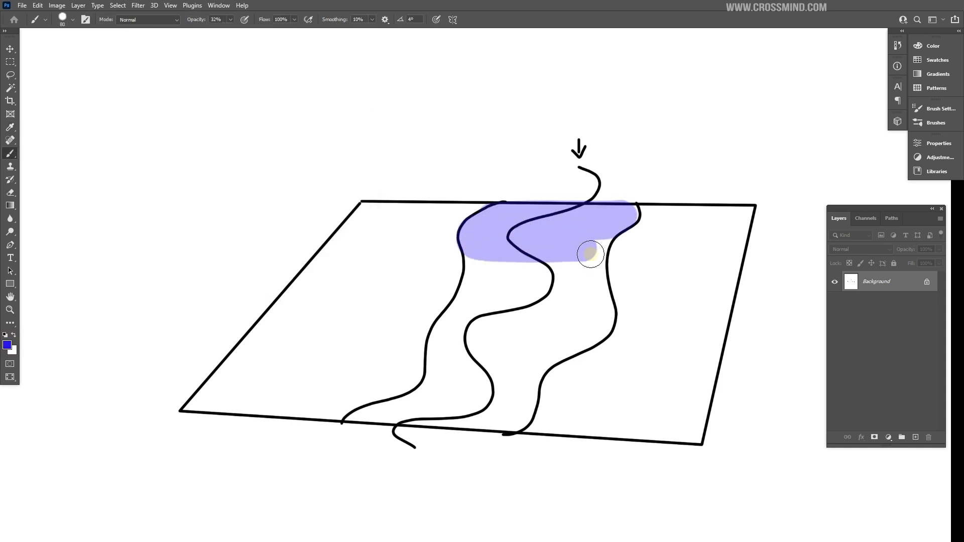
pyautogui.moveTo(590, 254); pyautogui.dragTo(571, 344)
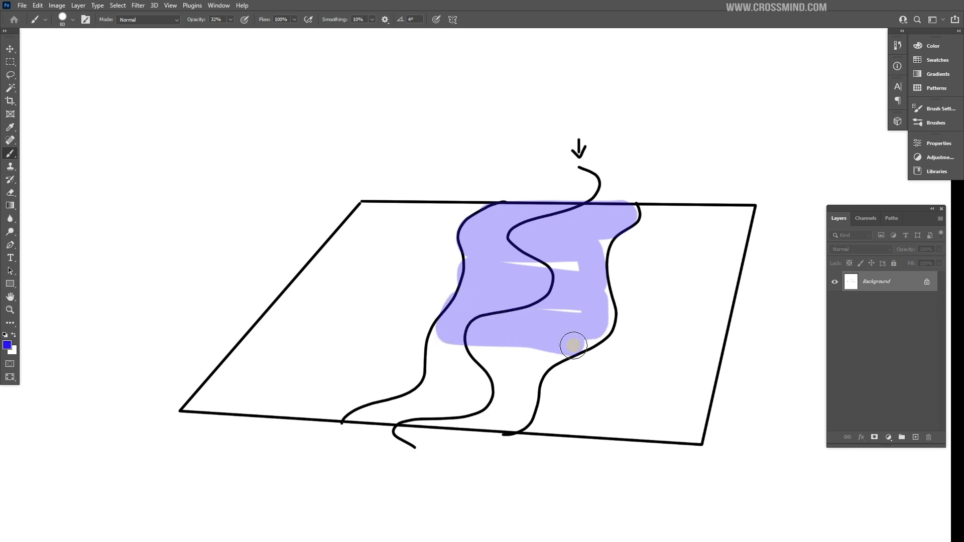
pyautogui.moveTo(573, 345); pyautogui.dragTo(541, 280)
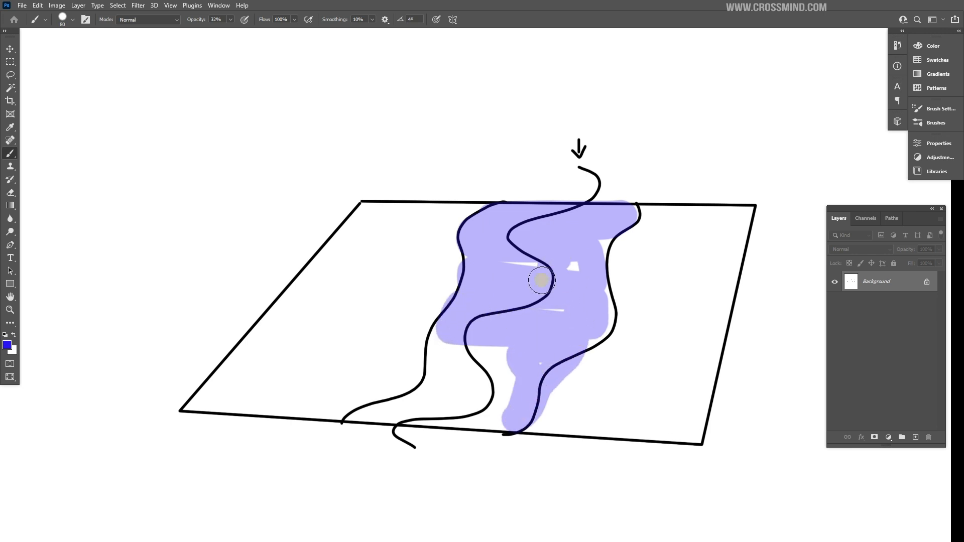
pyautogui.moveTo(541, 280); pyautogui.dragTo(510, 373)
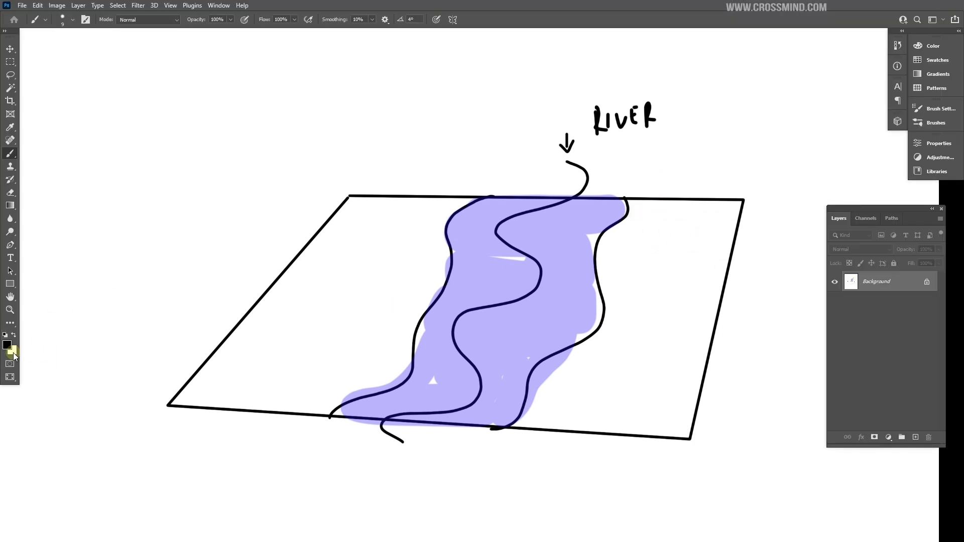
# - Switch to black at 100% opacity and hand-letter RIVER above the flow arrow
pyautogui.click(7, 345)
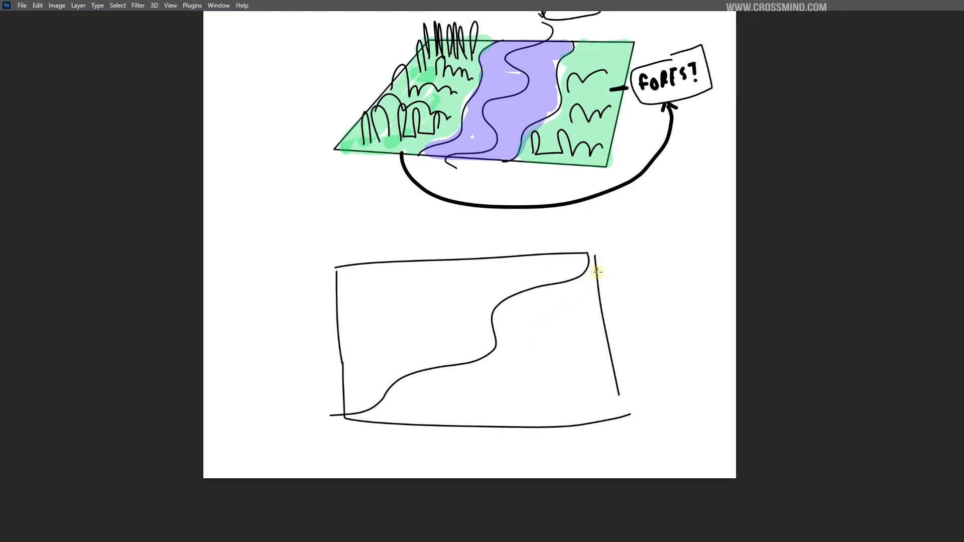
# - Draw the lower plane's two river banks, hatch strokes across the river and trees on the left bank
pyautogui.moveTo(596, 271); pyautogui.dragTo(453, 426)
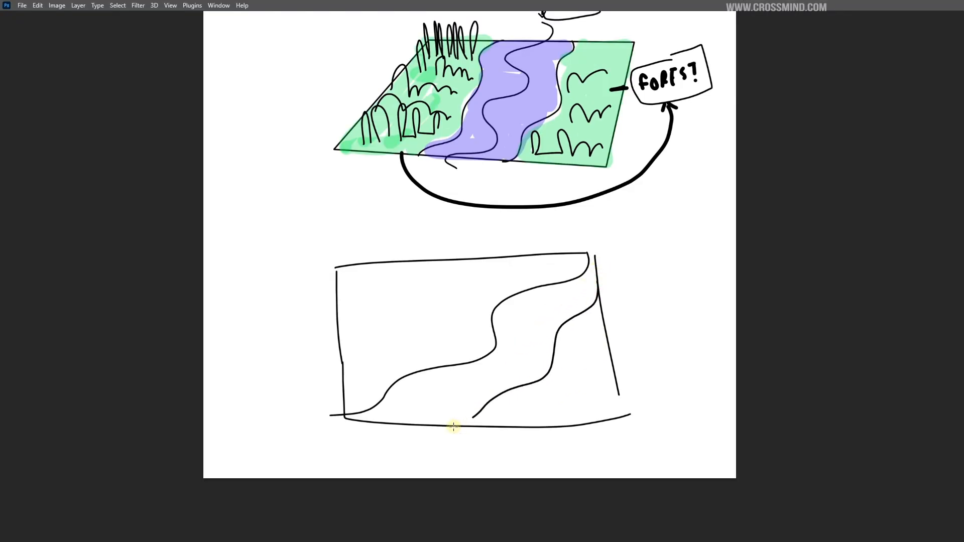
pyautogui.moveTo(452, 426); pyautogui.dragTo(525, 254)
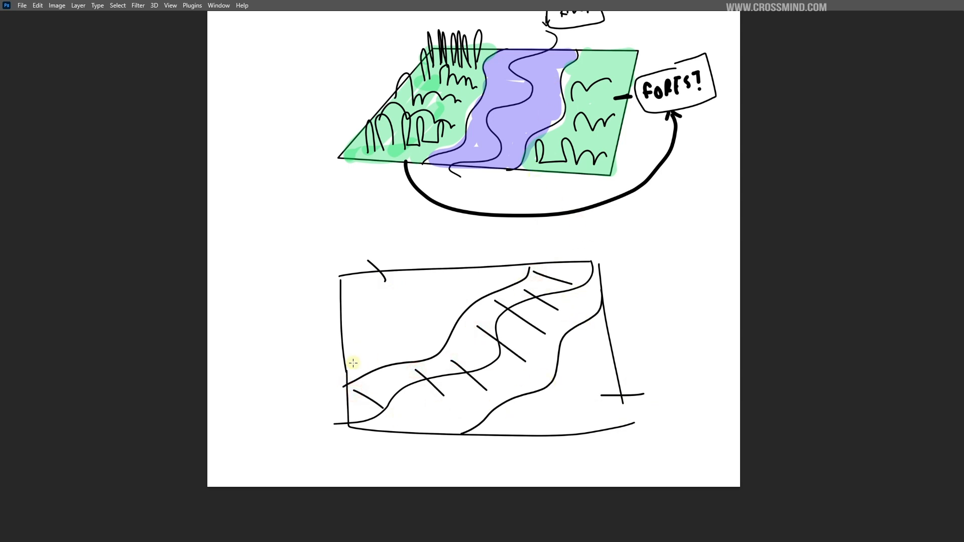
pyautogui.moveTo(347, 357); pyautogui.dragTo(403, 344)
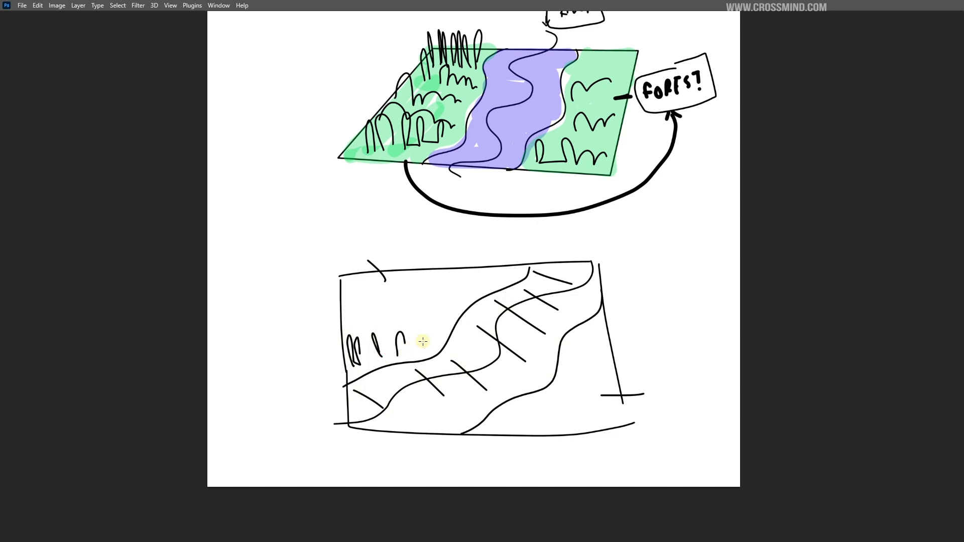
pyautogui.moveTo(422, 342); pyautogui.dragTo(497, 282)
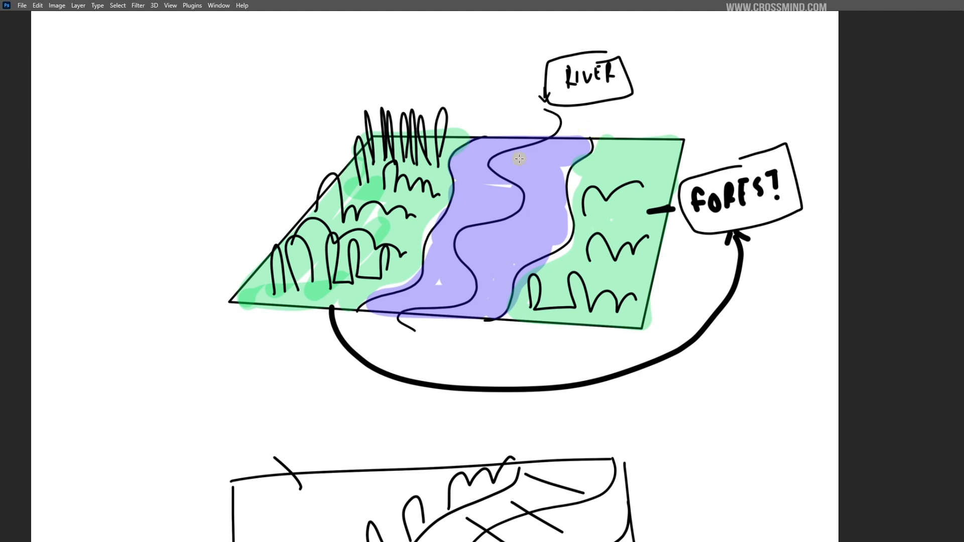
pyautogui.moveTo(551, 137)
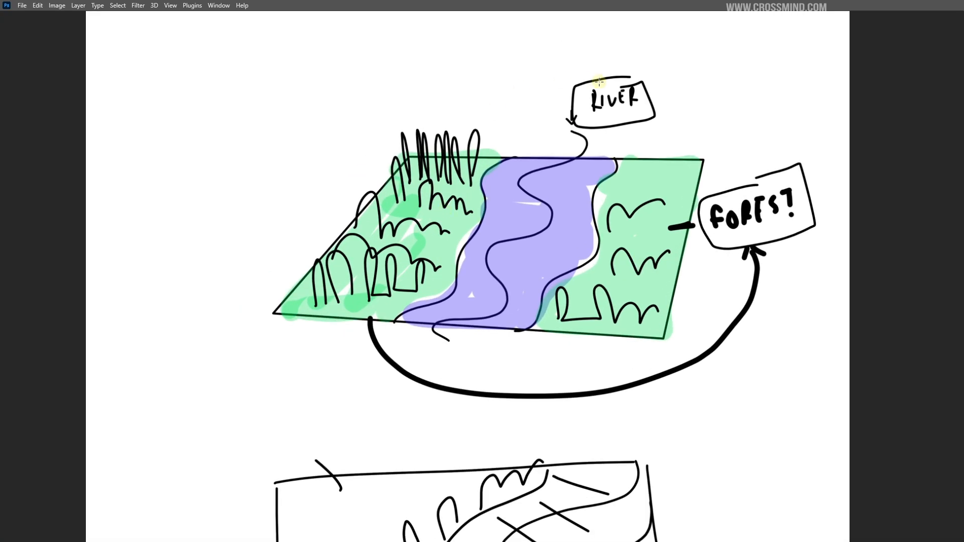
pyautogui.moveTo(532, 257)
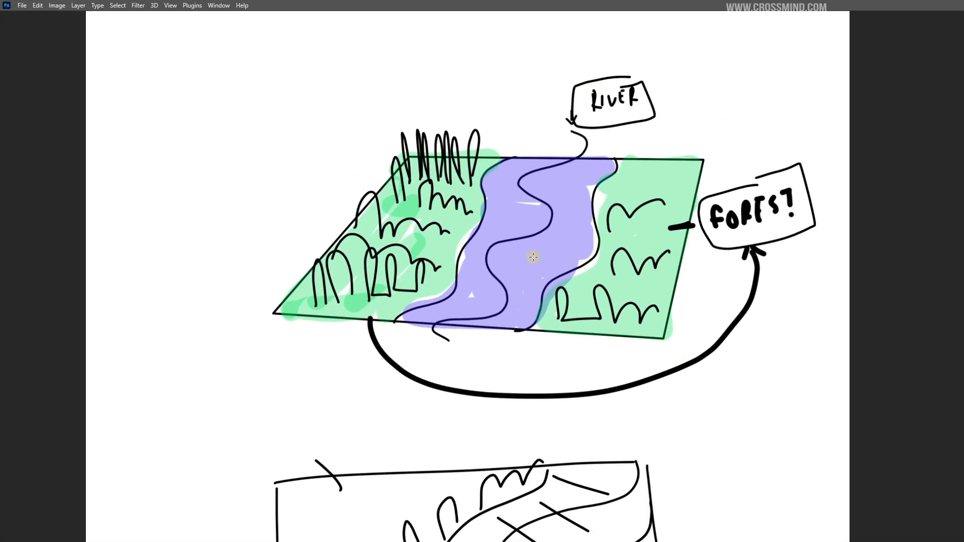
pyautogui.scroll(-3)
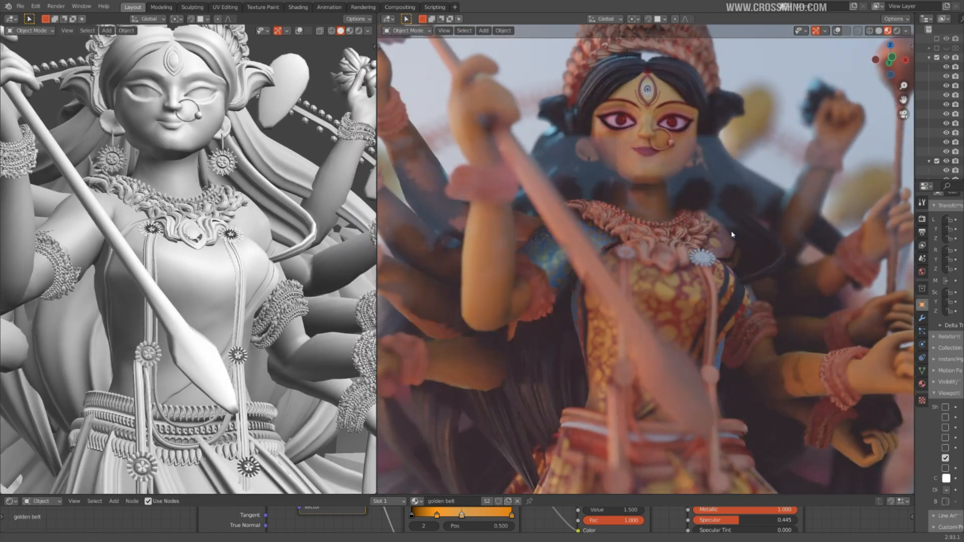
# - Open the geometry-nodes project with its node editor, timeline and Cameras outliner
pyautogui.click(905, 30)
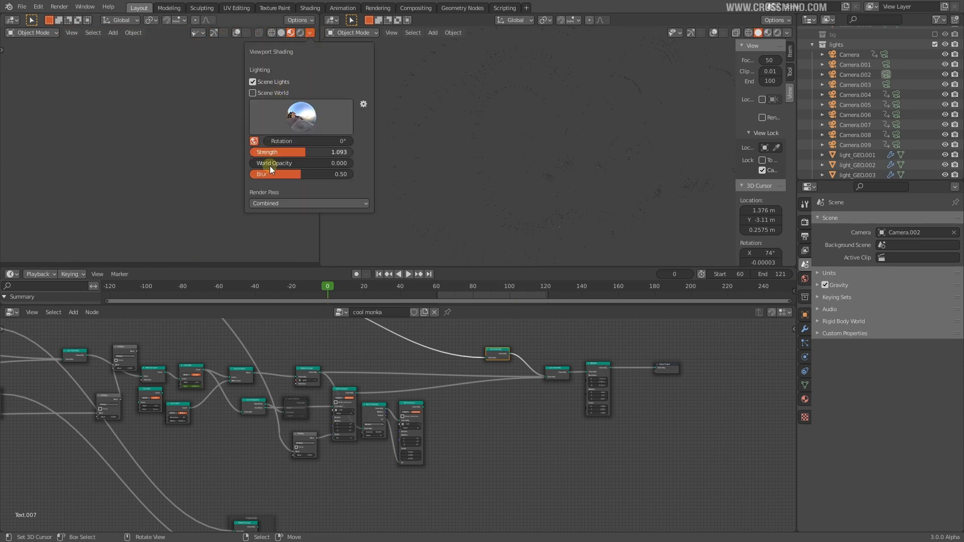
# - Scrub the playhead between frames 63 and 83 to watch the sphere-and-wire letter build
pyautogui.moveTo(326, 286); pyautogui.dragTo(478, 285)
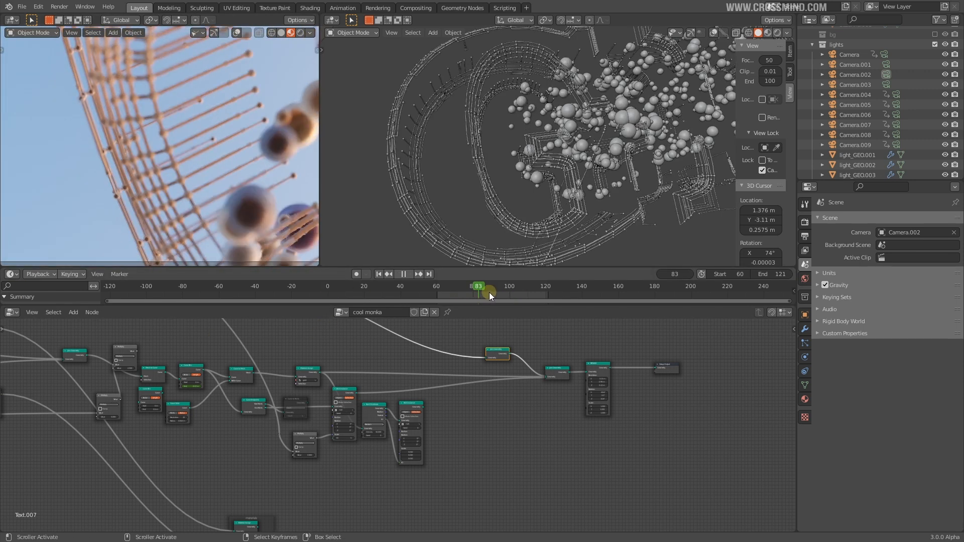
pyautogui.moveTo(479, 286); pyautogui.dragTo(441, 286)
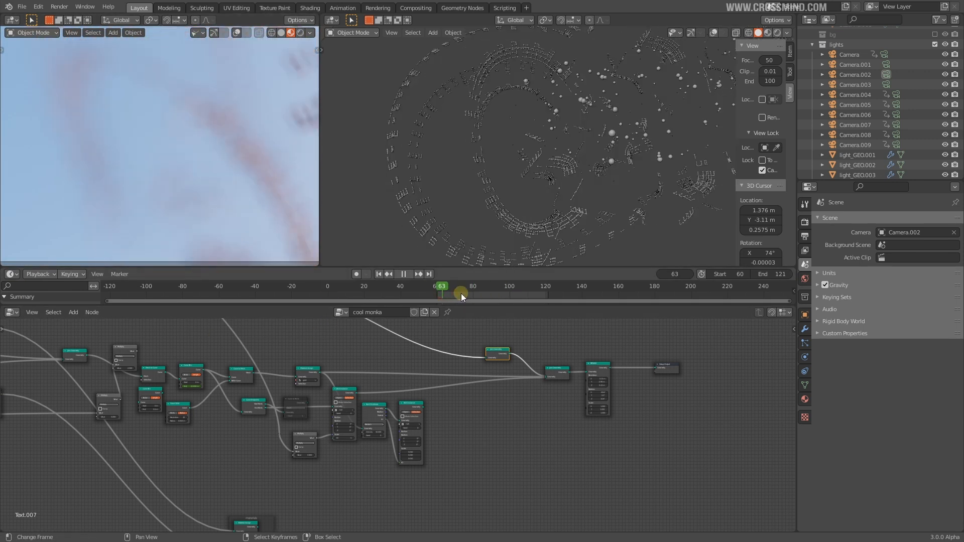
pyautogui.moveTo(441, 286); pyautogui.dragTo(483, 286)
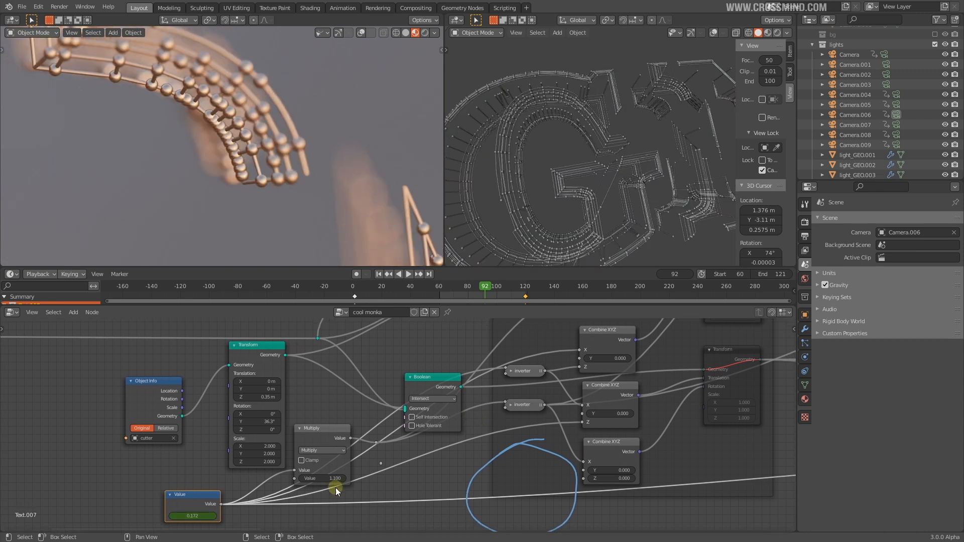
# - Show the Ukulele_01 scene and advance the animation so beaded wire strings grow along the fretboard
pyautogui.scroll(-3)
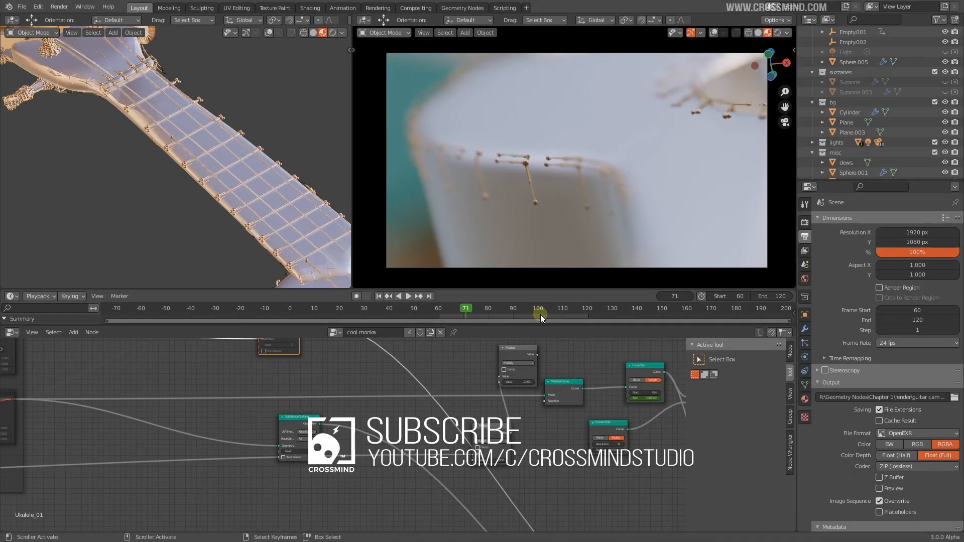
pyautogui.moveTo(540, 318); pyautogui.dragTo(557, 308)
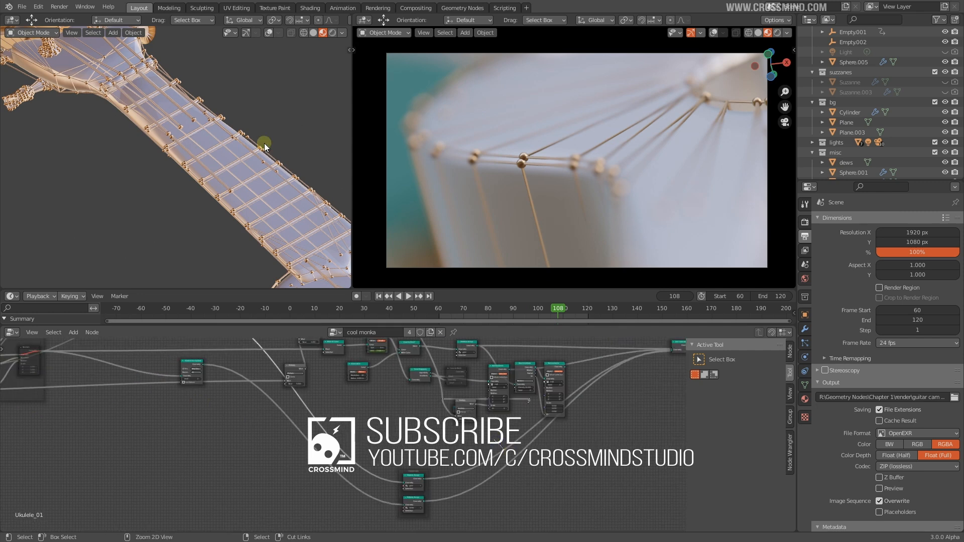